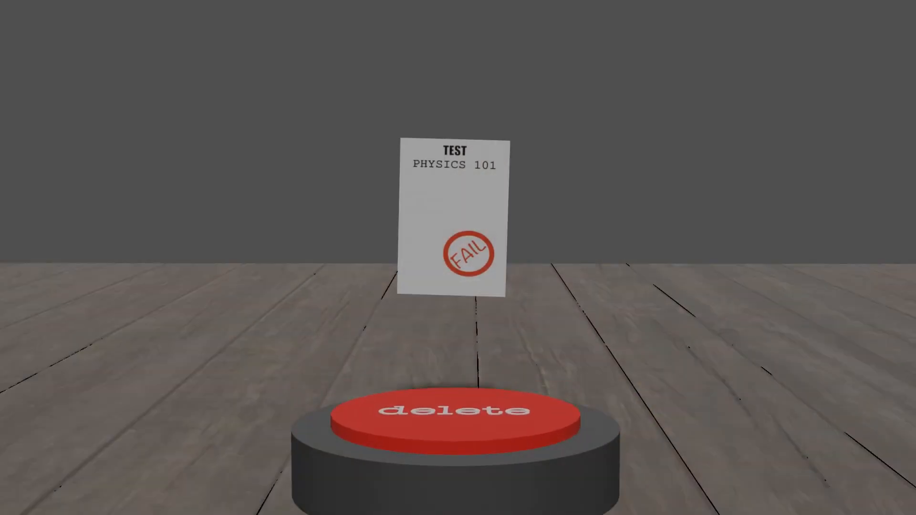
Resume the animation past the failed physics test until the 'Not allowed' sign appears.
{"action": "left_click", "coordinate": [457, 410]}
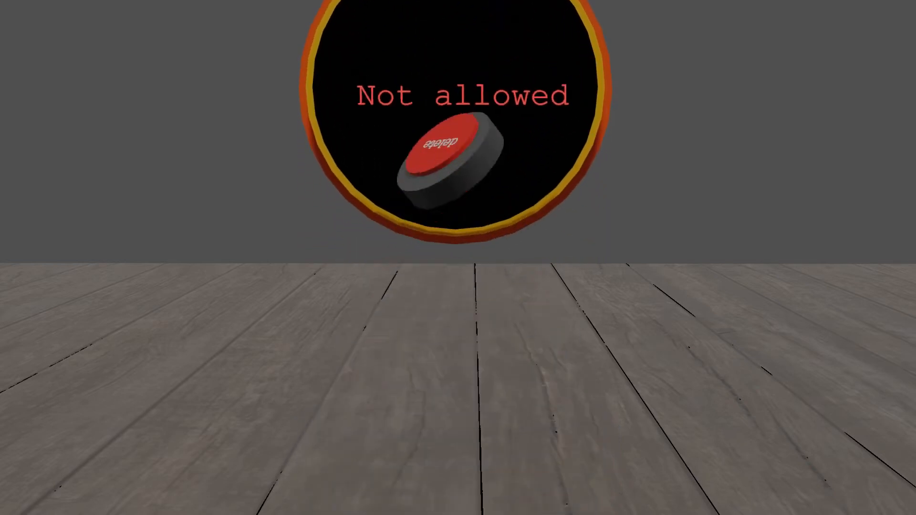